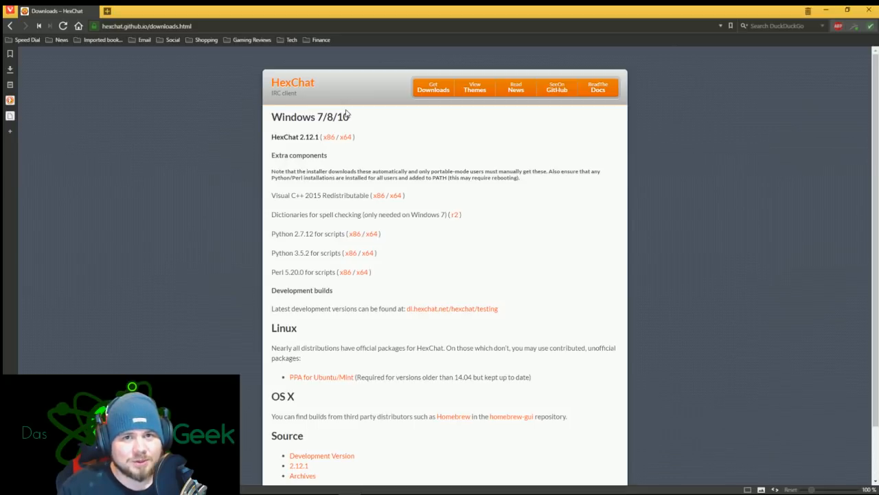
mouse_move(309, 89)
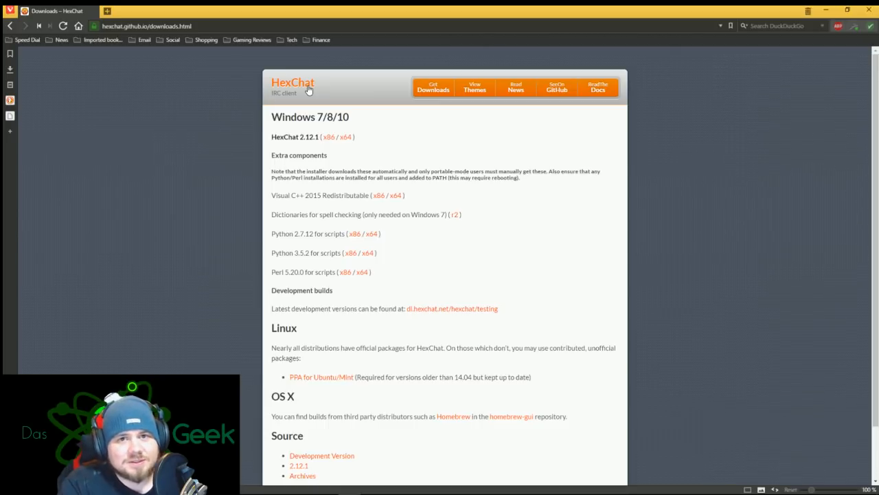
mouse_move(307, 225)
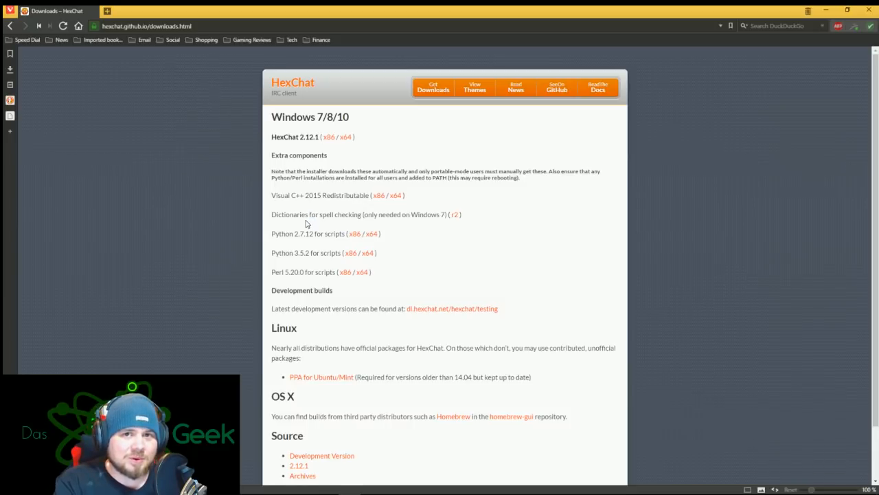
mouse_move(355, 396)
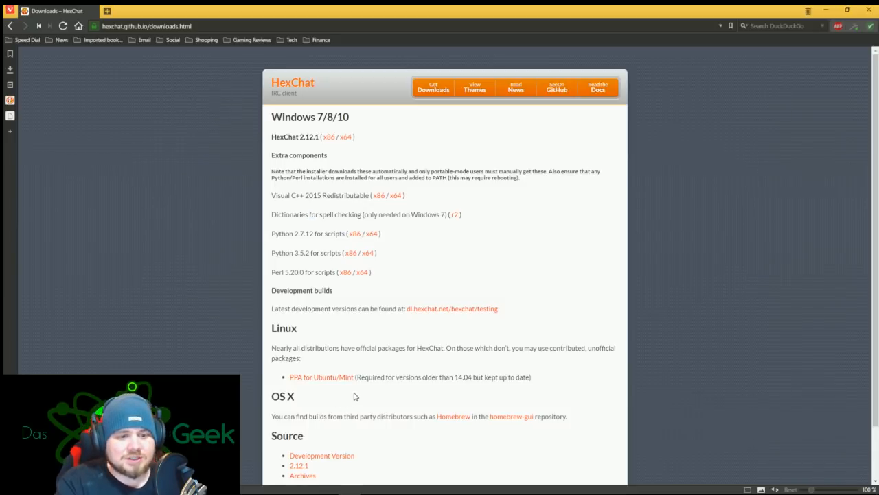
Download and save the 64-bit HexChat 2.12.1 installer
scroll(down, 3)
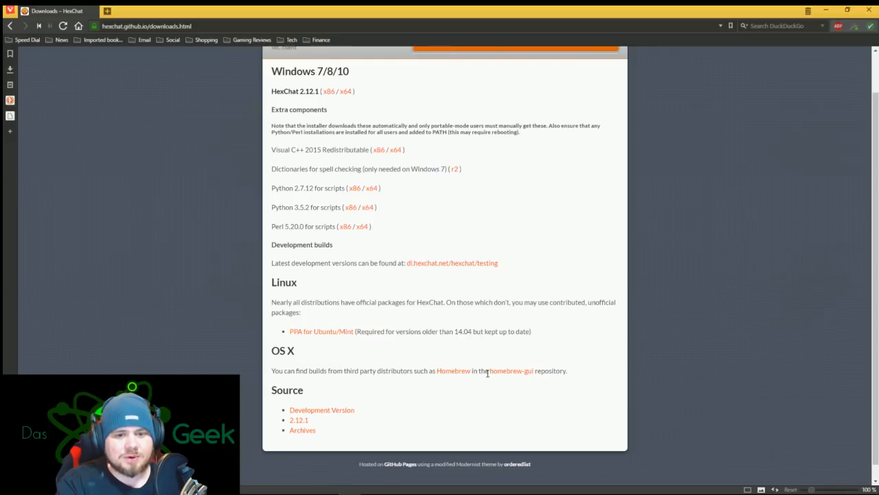
mouse_move(400, 331)
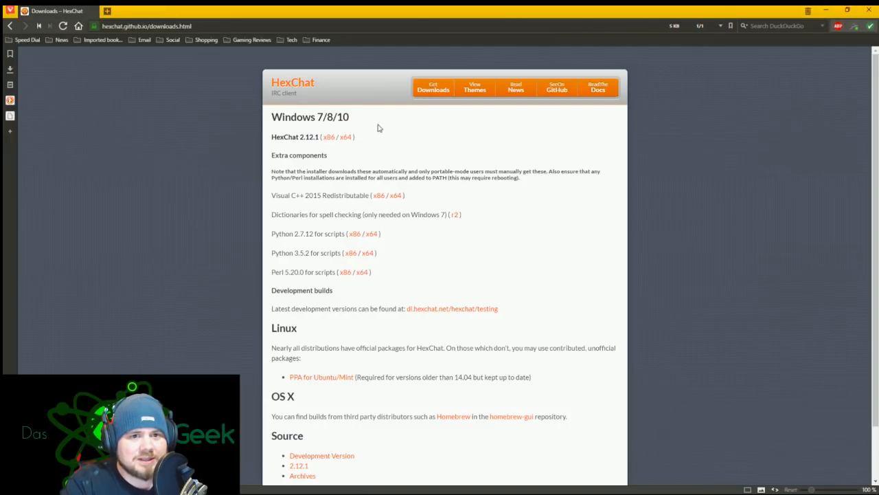
click(337, 137)
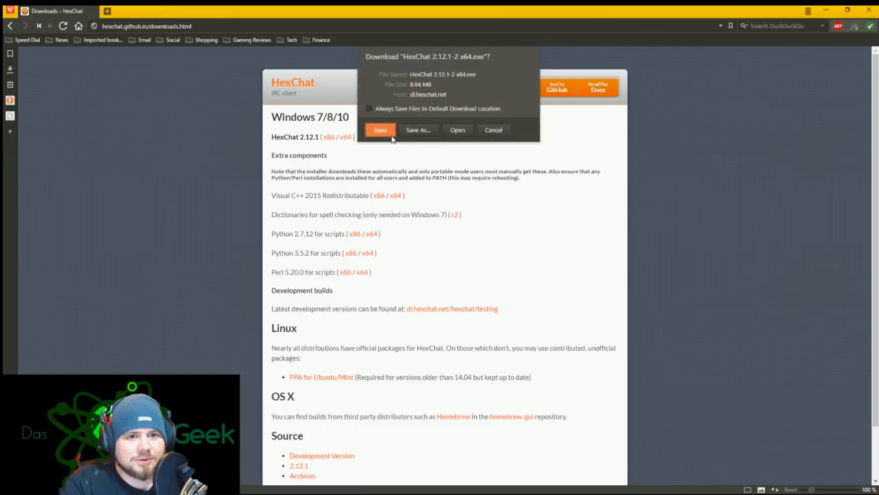
click(380, 130)
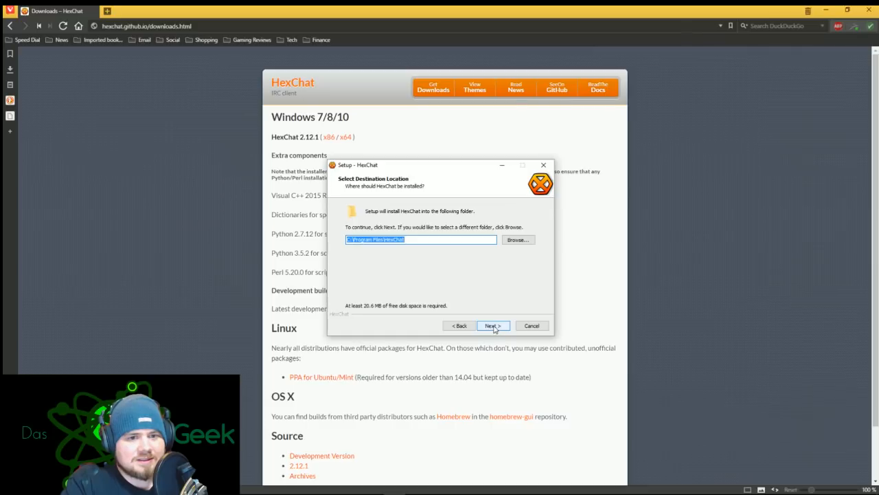
Install HexChat into the default folder with normal components, skipping portable mode
click(493, 325)
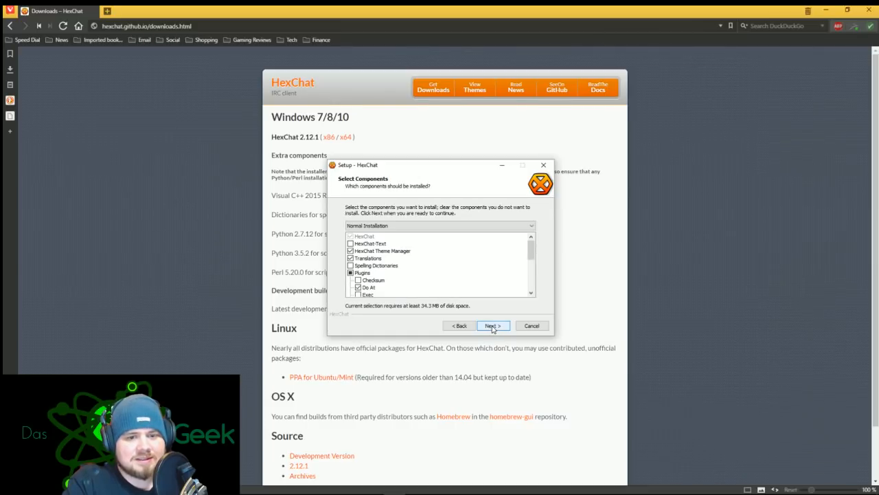
click(493, 325)
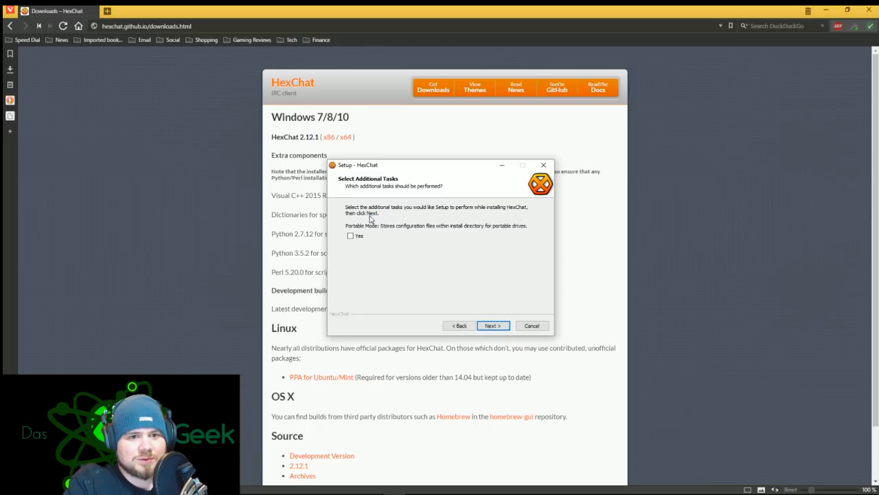
click(493, 325)
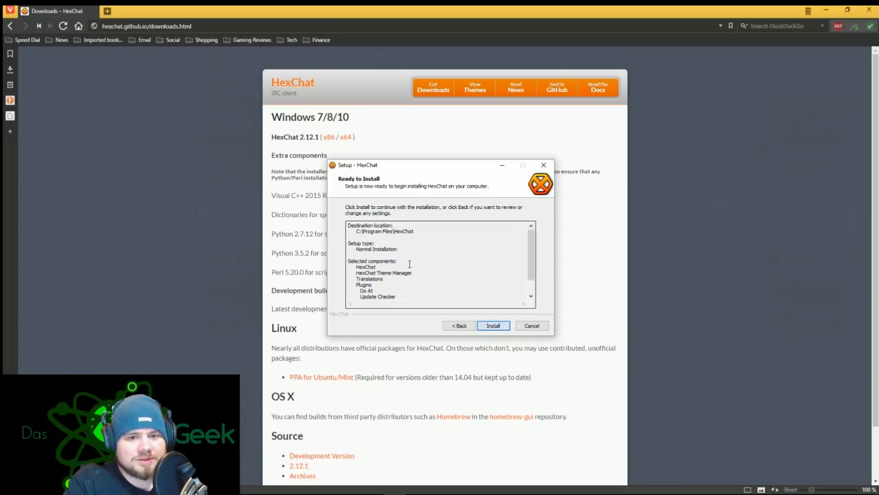
click(493, 325)
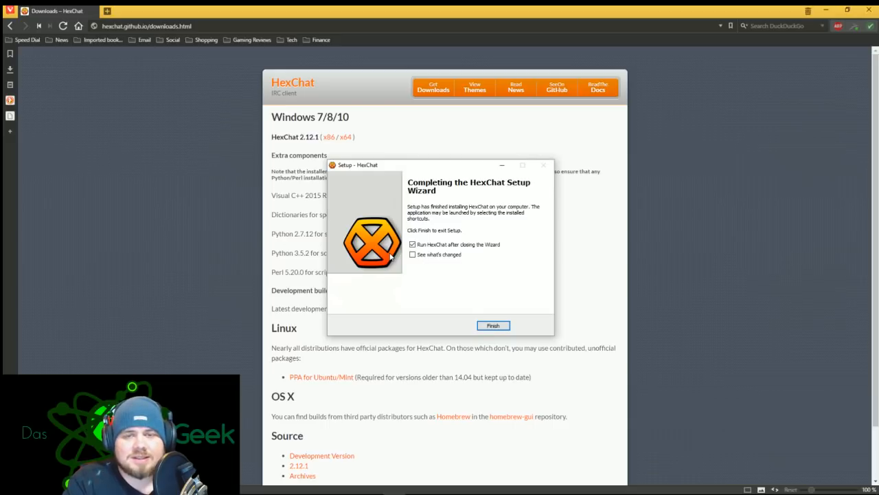
mouse_move(494, 334)
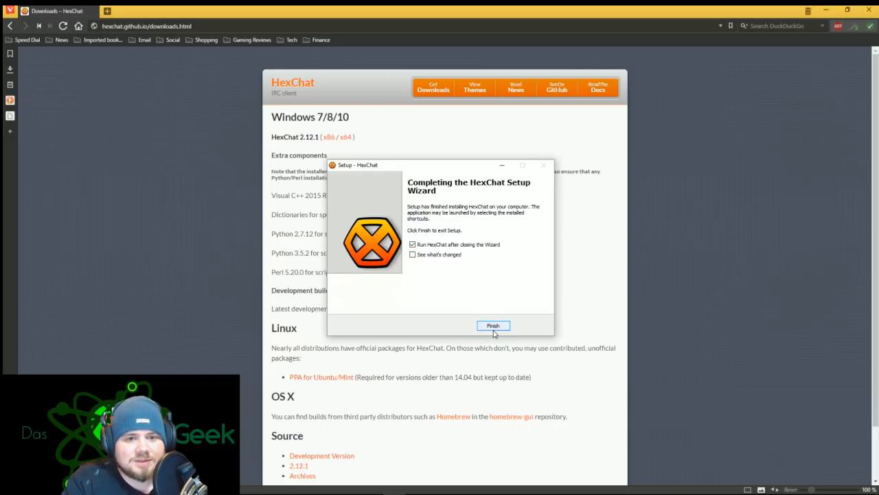
Finish setup to launch HexChat and select freenode in the Network List
click(493, 325)
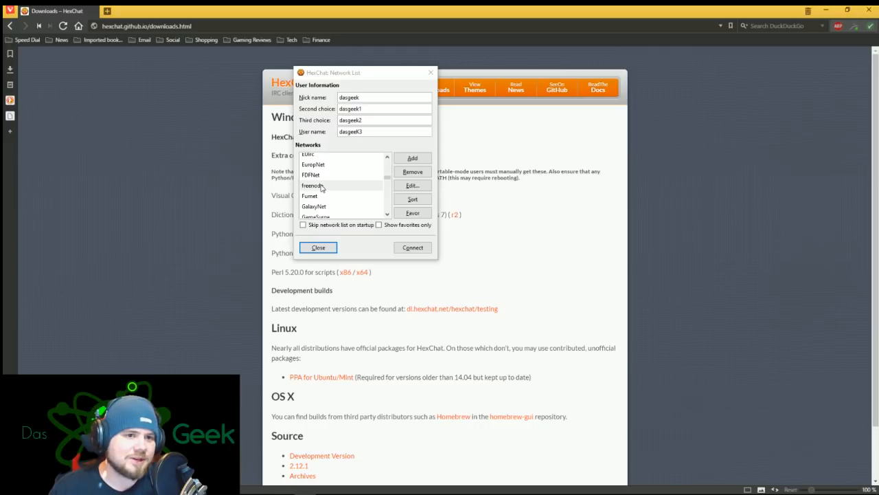
click(314, 185)
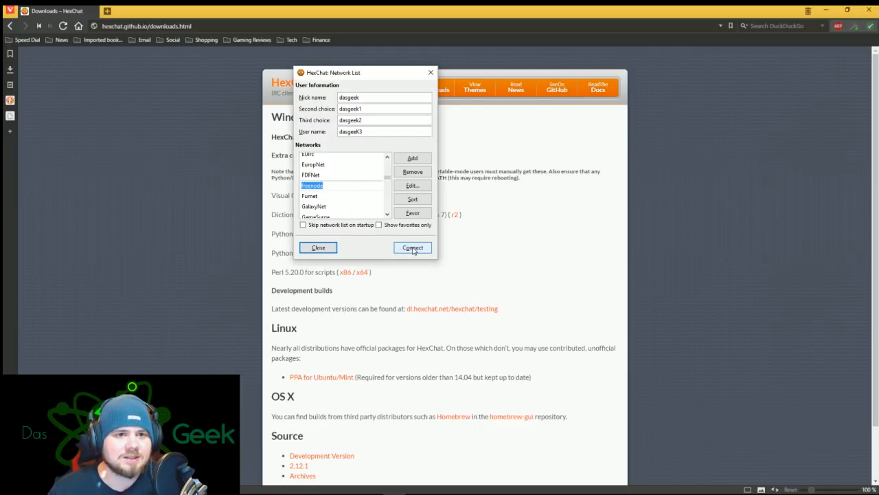
Connect to the freenode network as dasgeek from the Network List
click(413, 247)
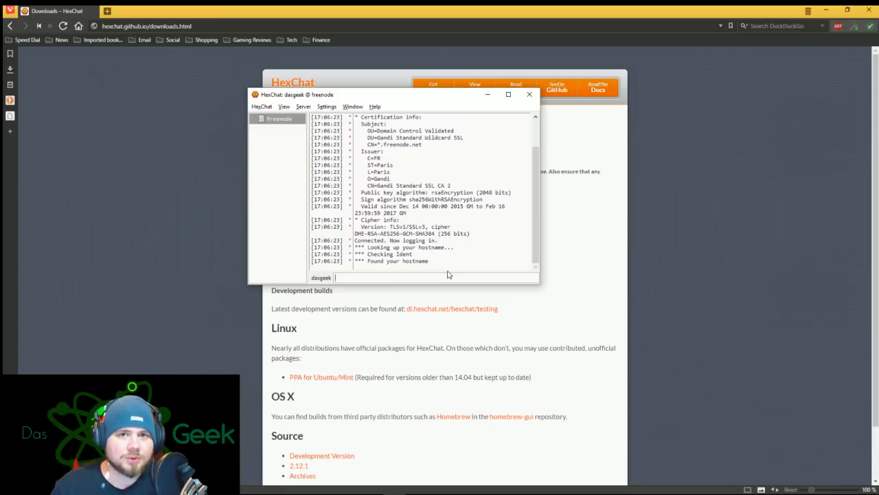
click(303, 106)
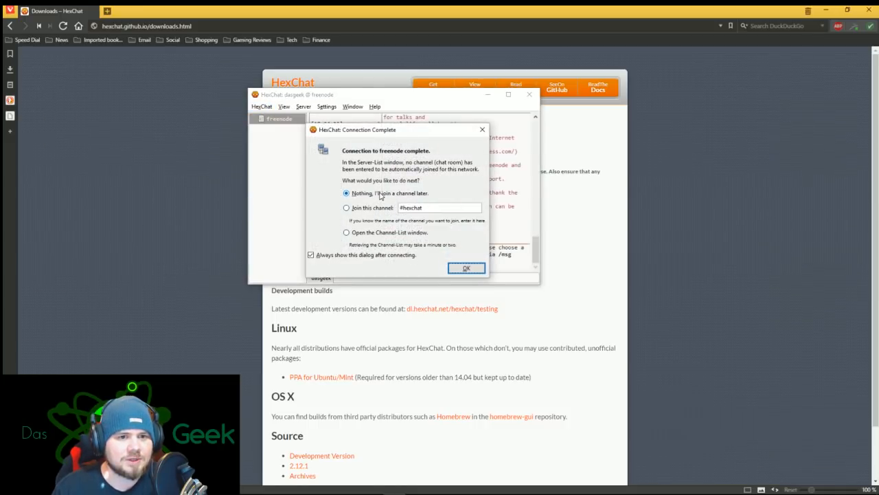
Choose 'Join this channel' with #hexchat in Connection Complete and confirm
click(346, 207)
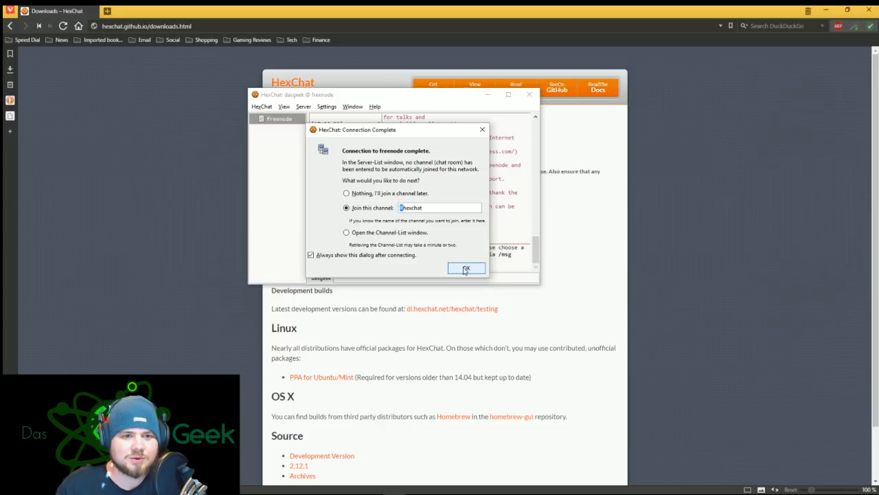
click(466, 269)
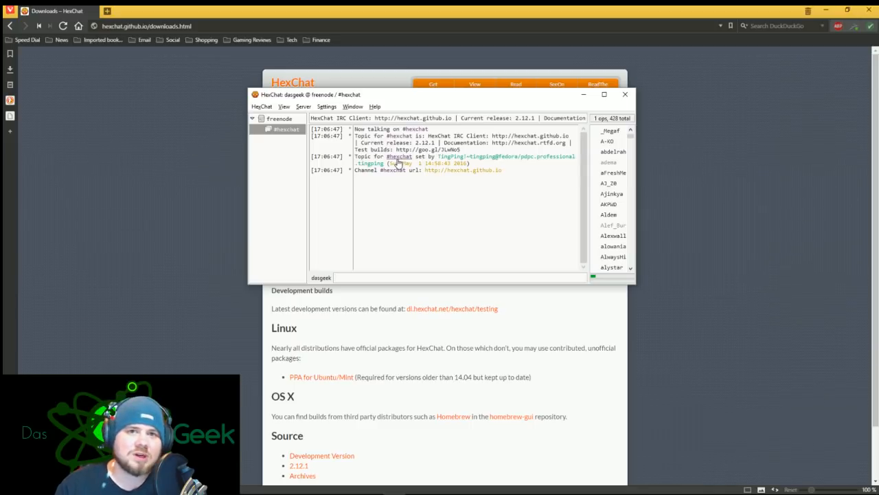
mouse_move(394, 194)
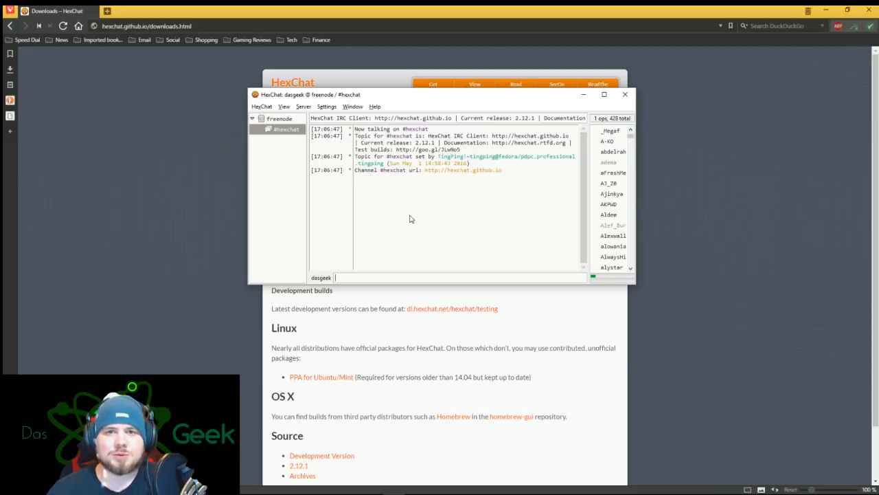
mouse_move(420, 217)
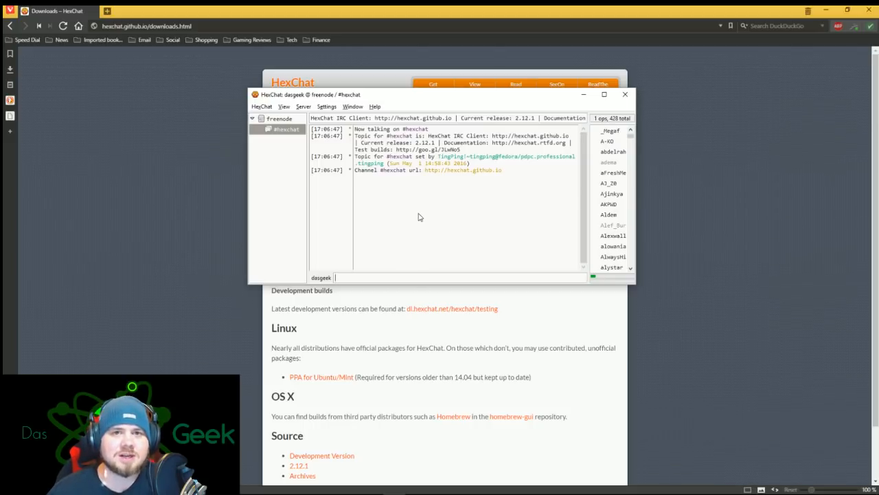
mouse_move(394, 182)
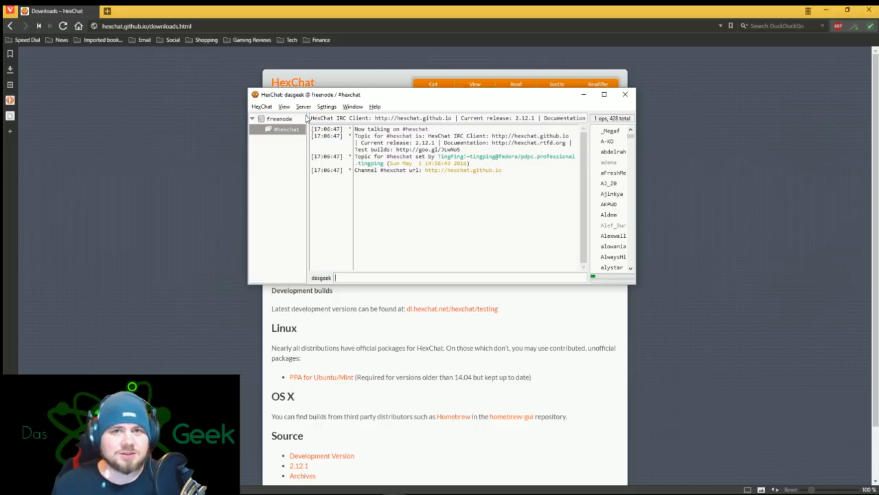
Open the Server menu while chatting in #hexchat
click(303, 106)
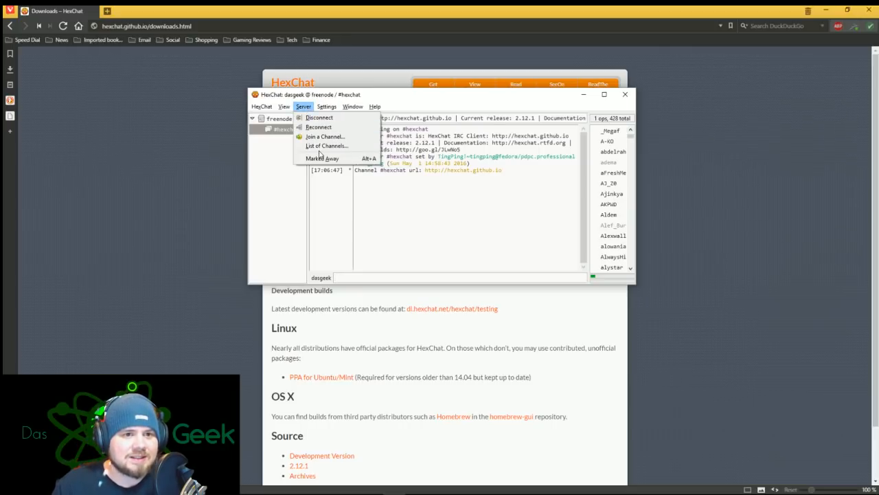
Search freenode's List of Channels for 'ANI' and browse the matching anime channels
click(326, 145)
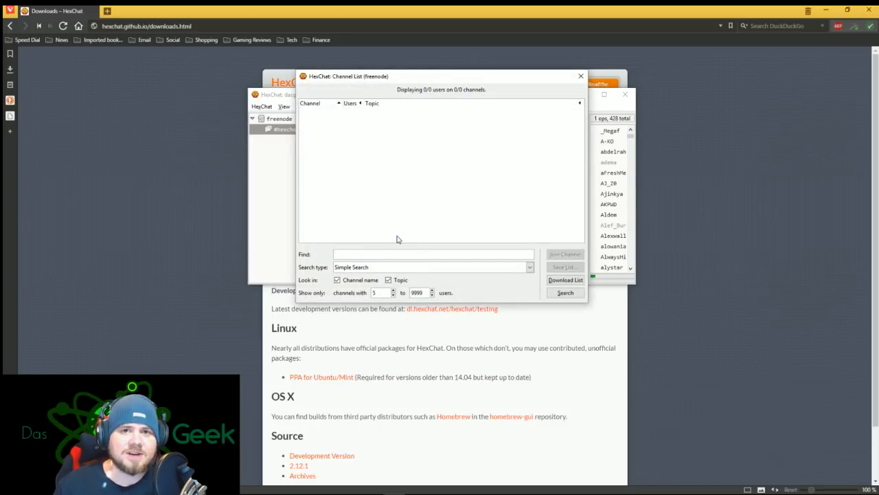
text(ANI)
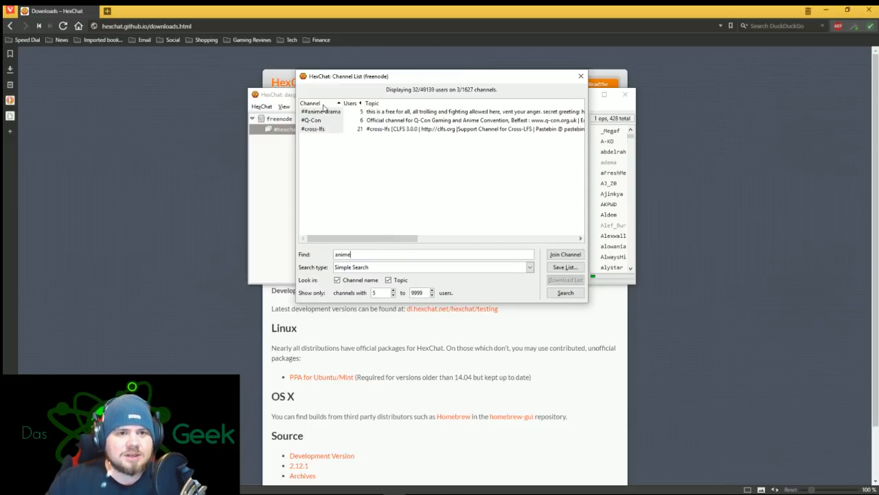
click(565, 292)
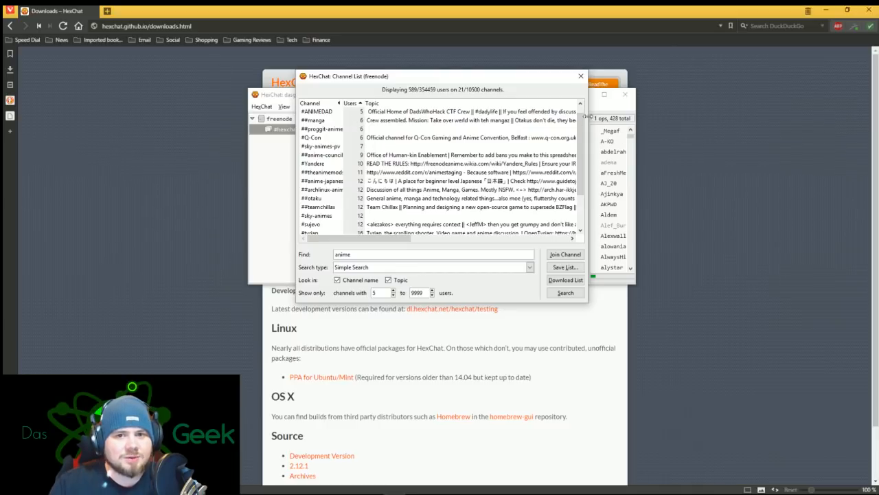
scroll(down, 3)
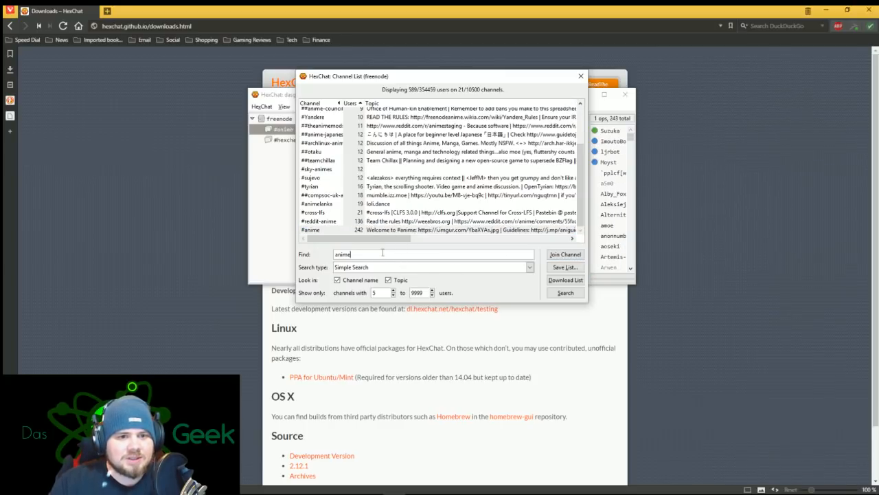
Search the channel list for 'linux' and pick ##linux from the results
text(linux)
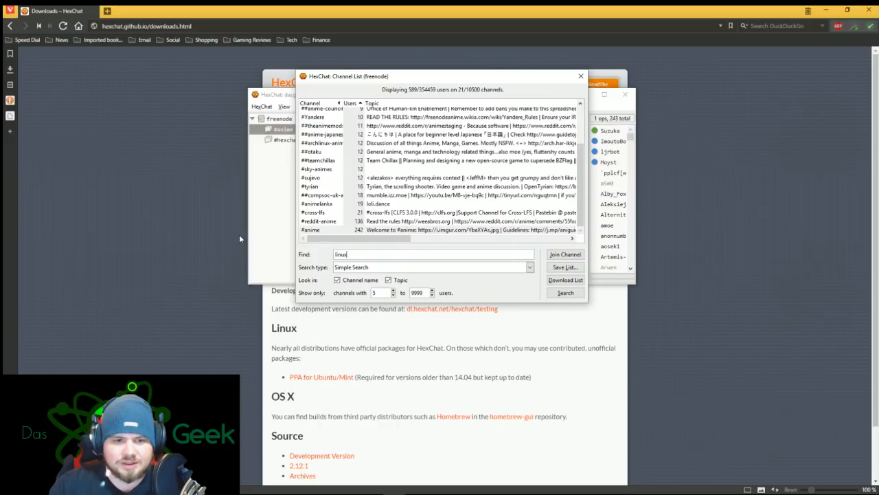
click(564, 292)
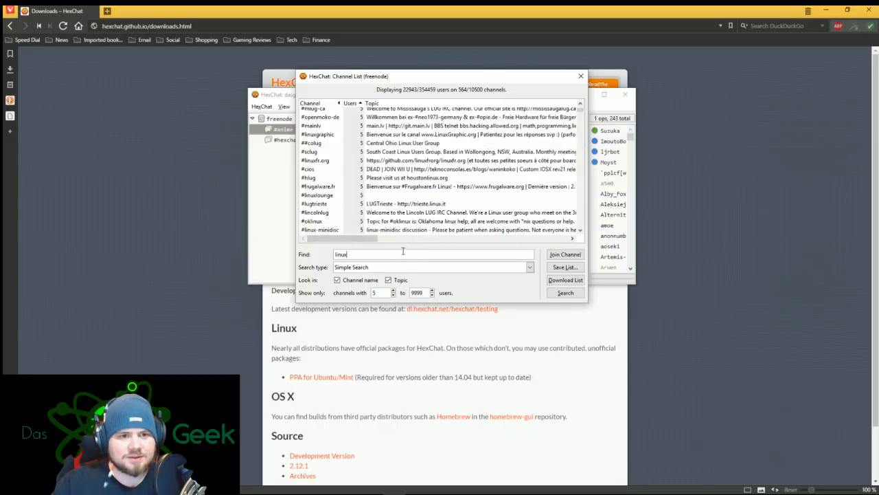
scroll(up, 3)
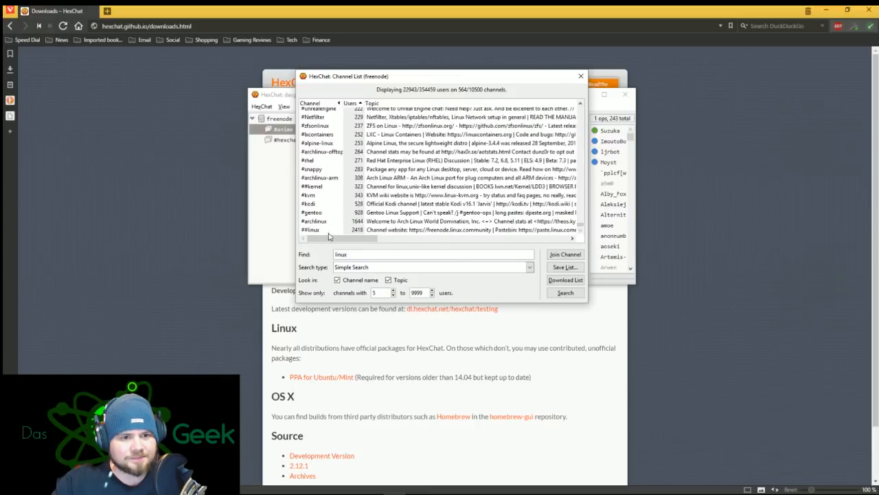
click(320, 229)
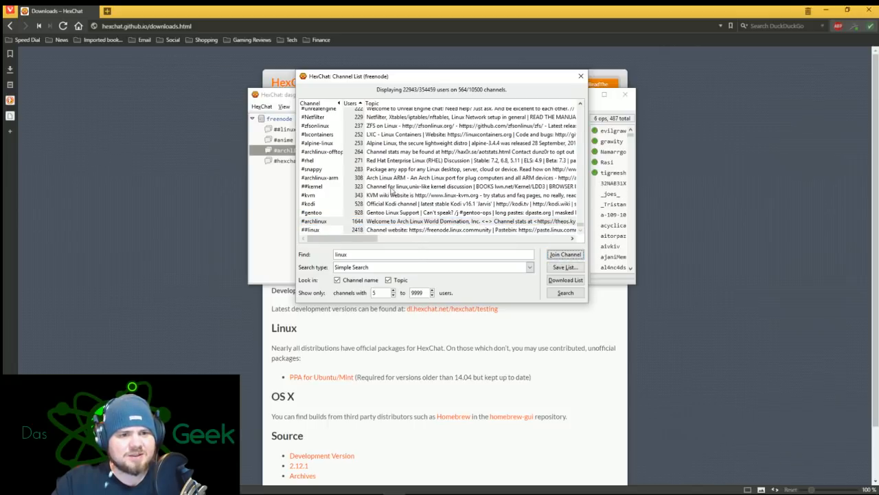
scroll(down, 3)
text(o)
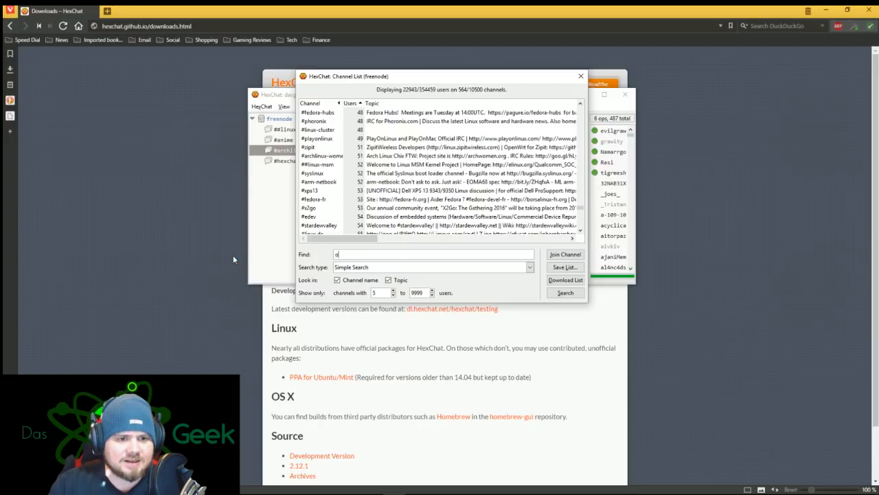
Search for 'osx', join #MacOSX, and close the channel list
text(sx)
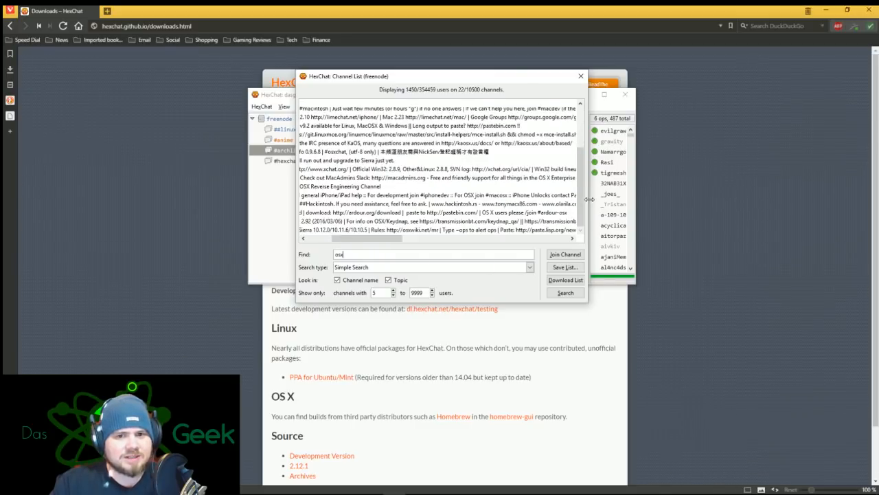
click(564, 292)
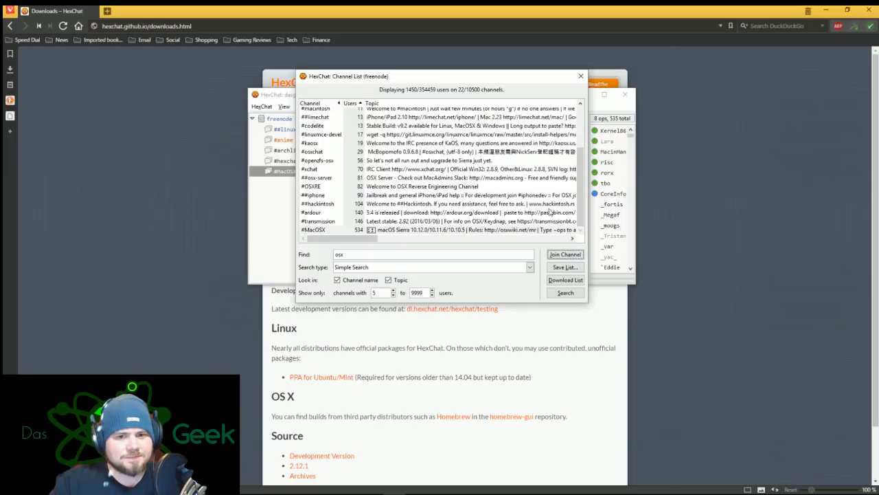
click(566, 254)
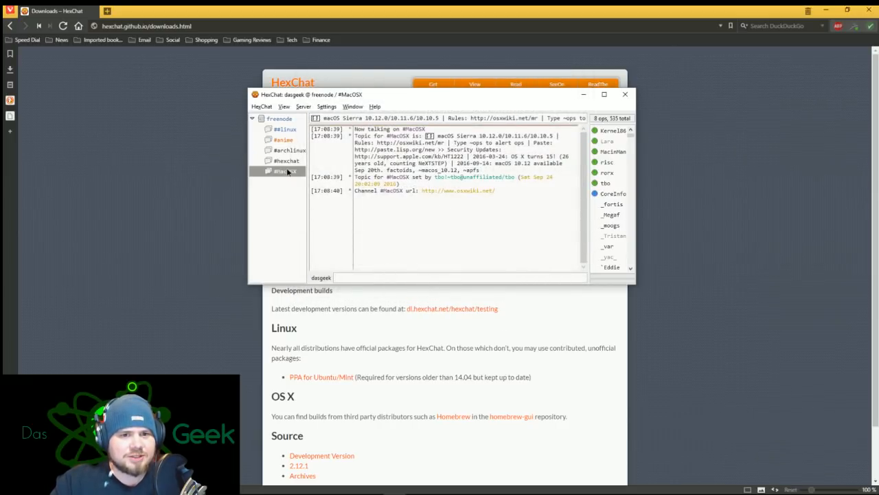
View #archlinux, #anime and ##linux in the channel tree, ending back on #MacOSX
click(285, 150)
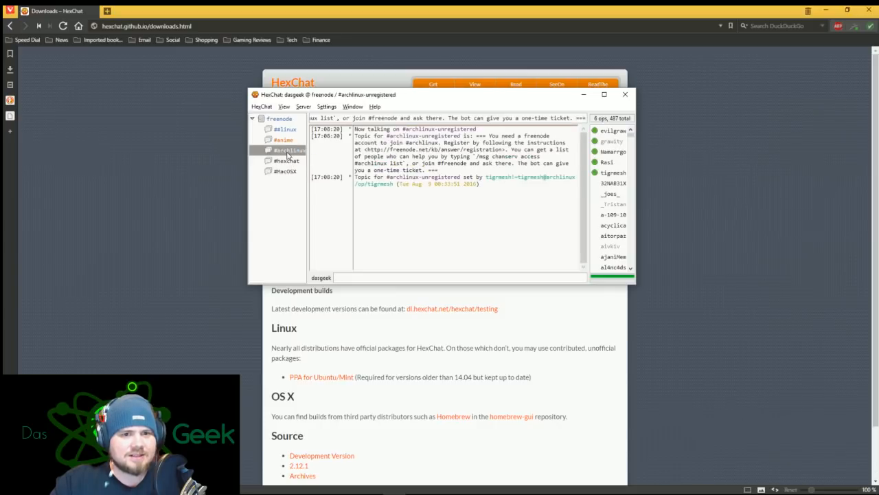
click(282, 139)
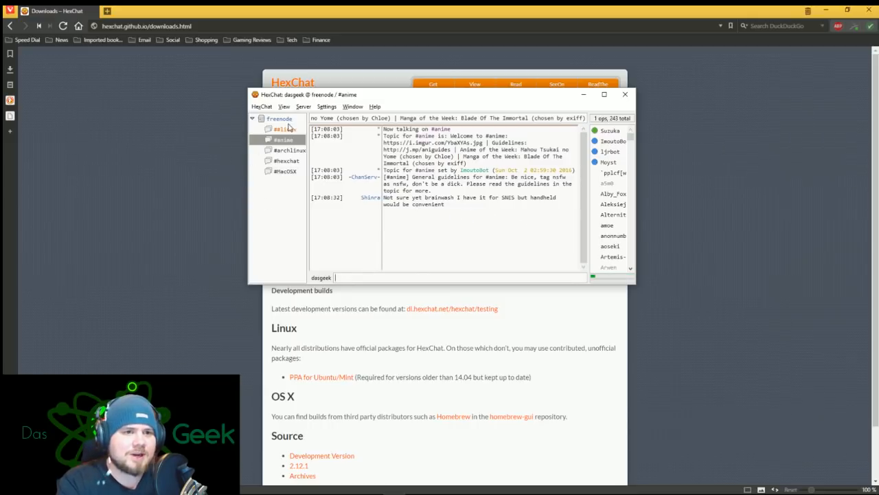
click(284, 129)
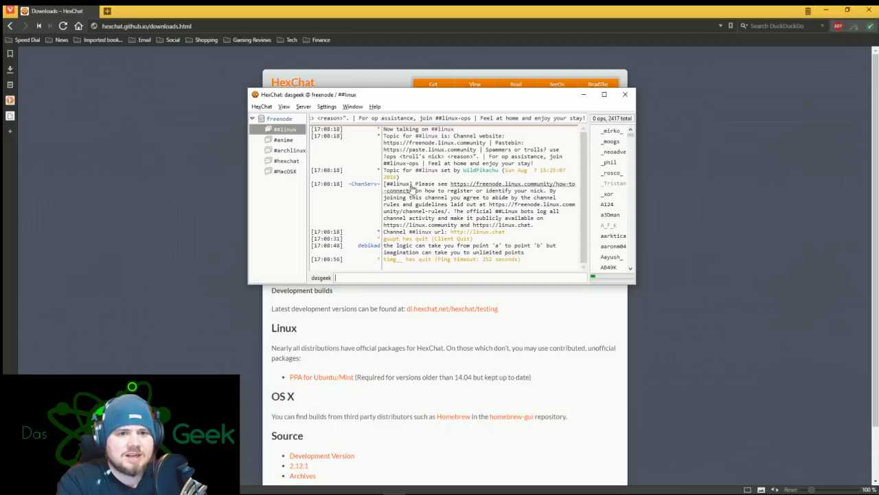
click(280, 170)
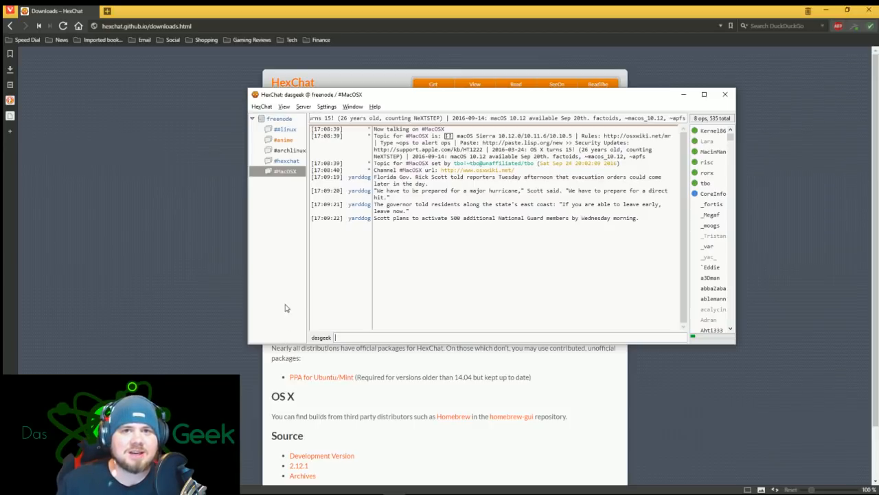
mouse_move(269, 283)
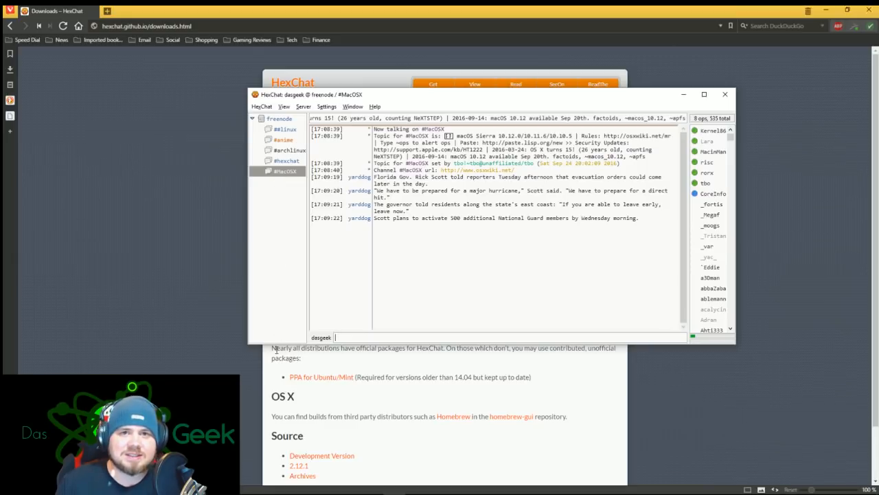
mouse_move(397, 297)
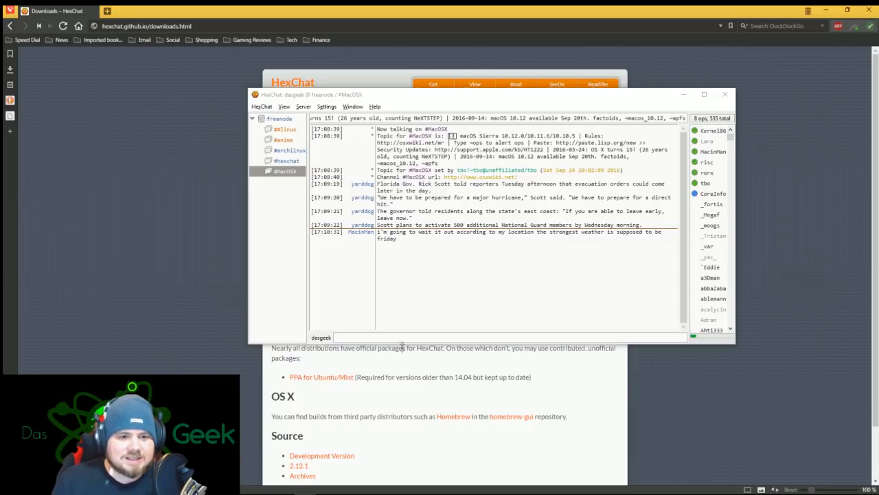
text(/nick dasgeek)
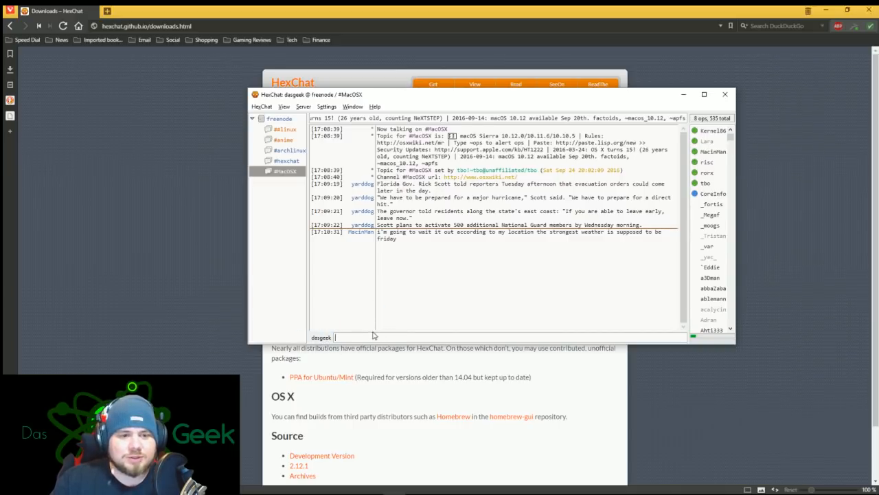
text(/nick dasgeek)
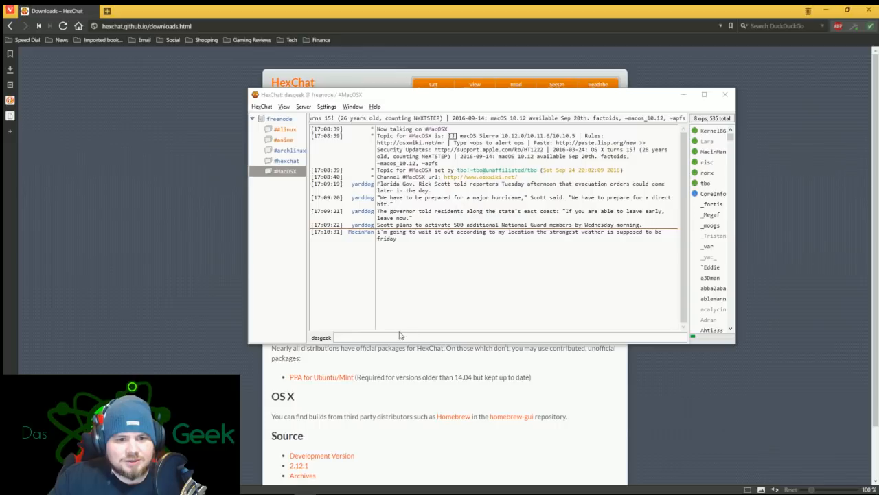
text(/msg nickserv register your_password your_email_address)
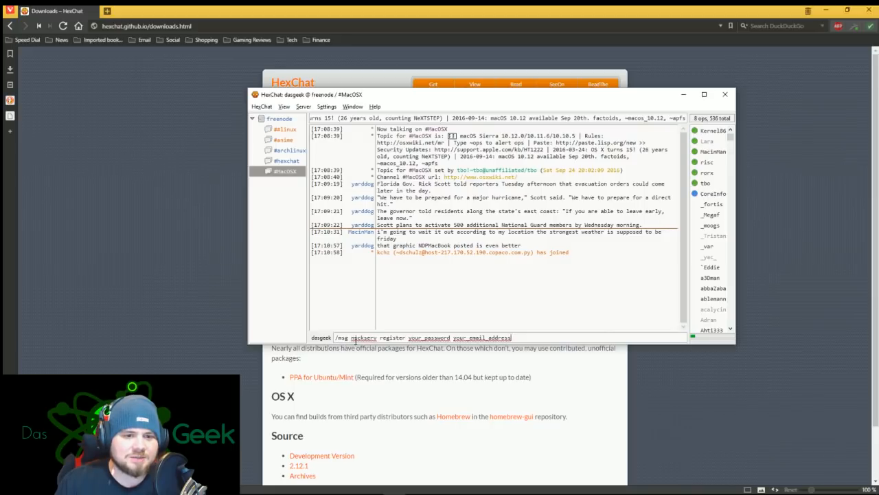
mouse_move(386, 337)
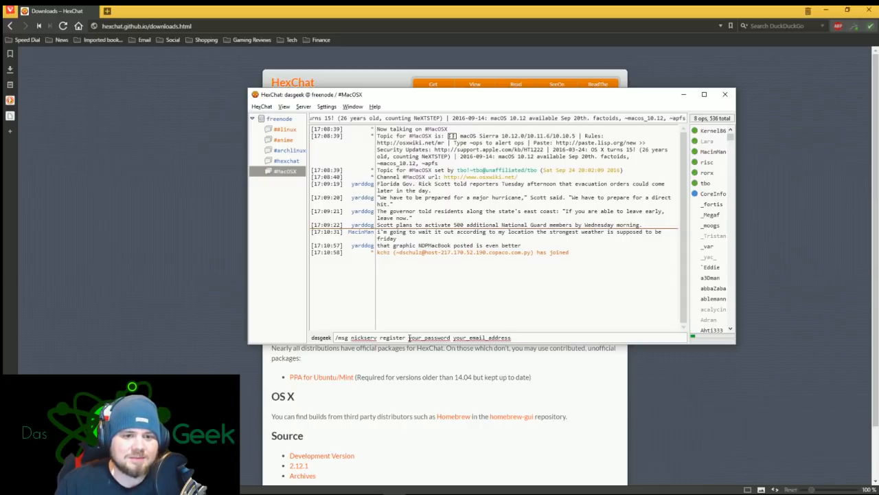
drag(409, 337, 512, 338)
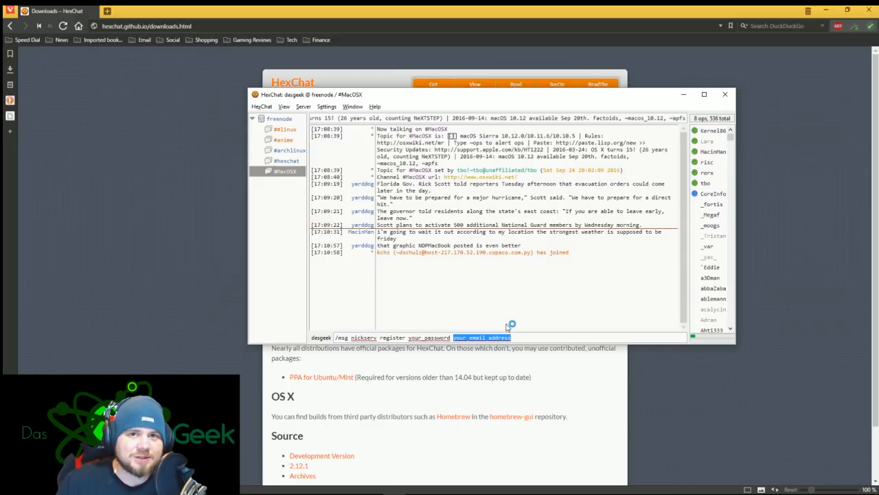
mouse_move(505, 325)
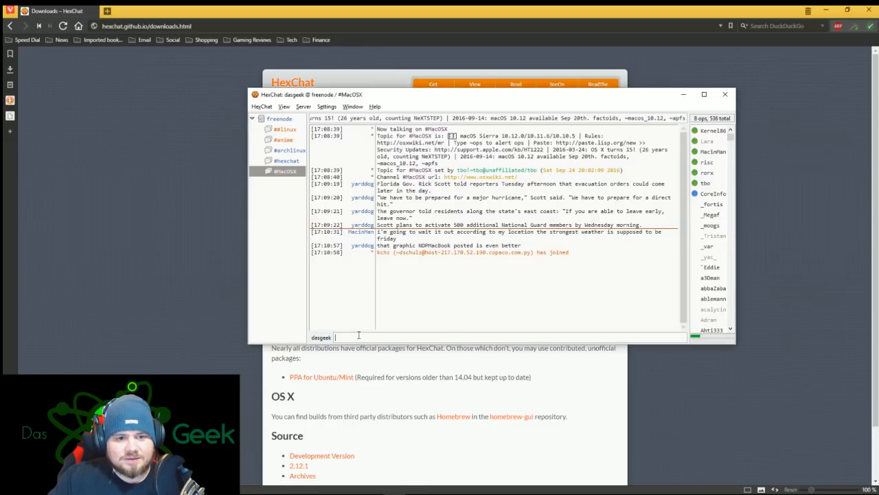
text(/msg nickserv identify Your-Nick Your-Password)
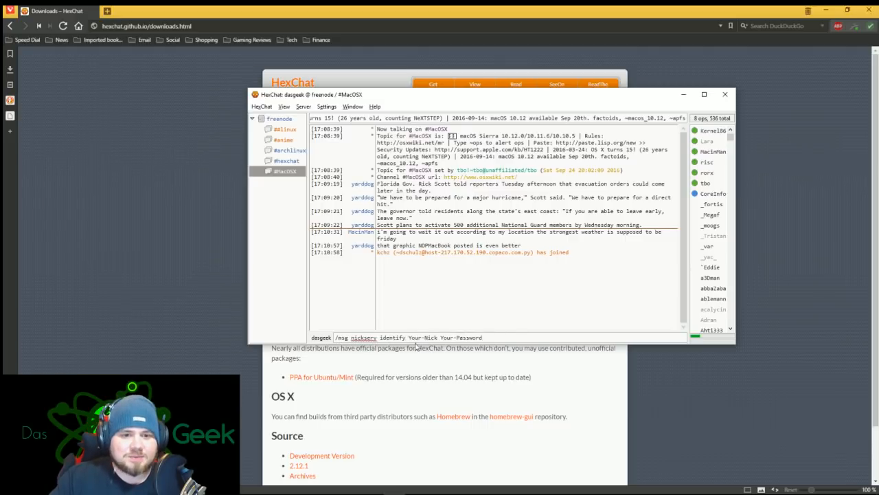
mouse_move(538, 328)
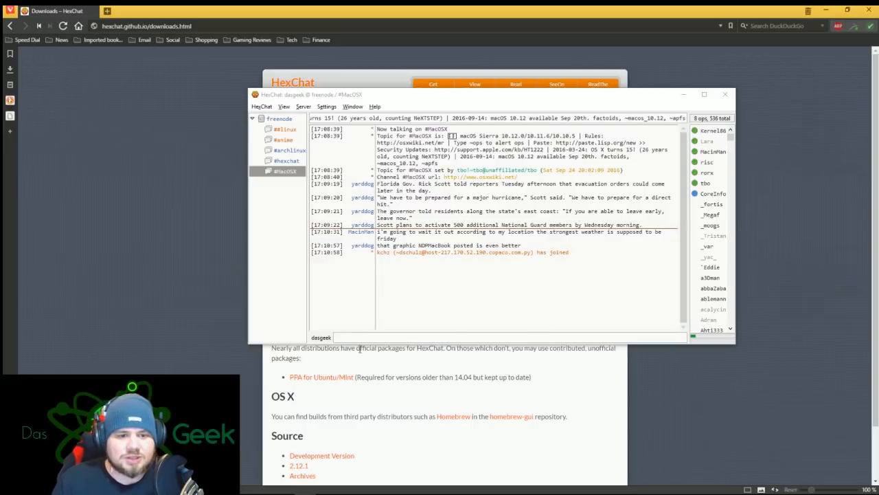
text(/join ##dasgeekchannel)
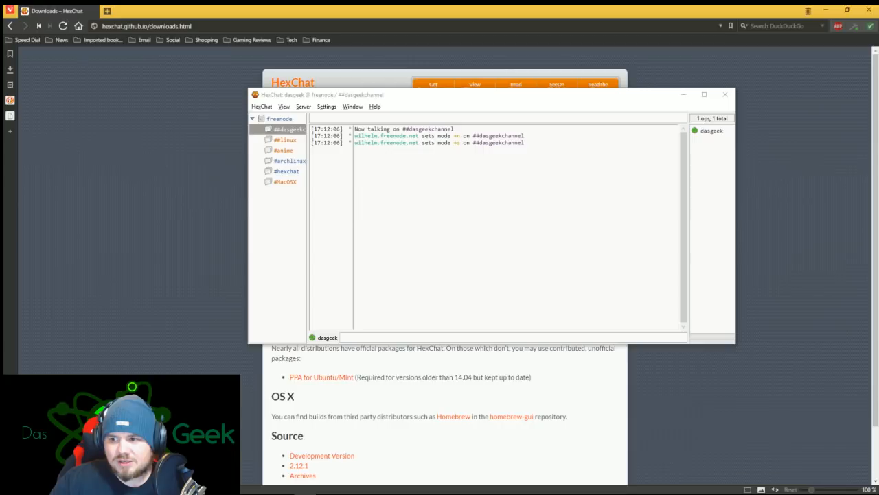
Send '/msg ChanServ register ##dasgeekchannel' from the channel's input box
click(384, 337)
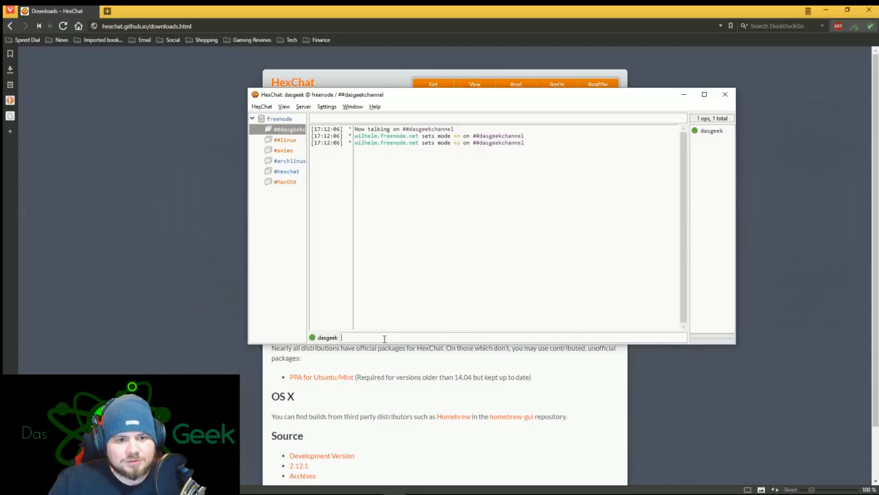
text(/msg ChanServ register ##dasgeekchannel)
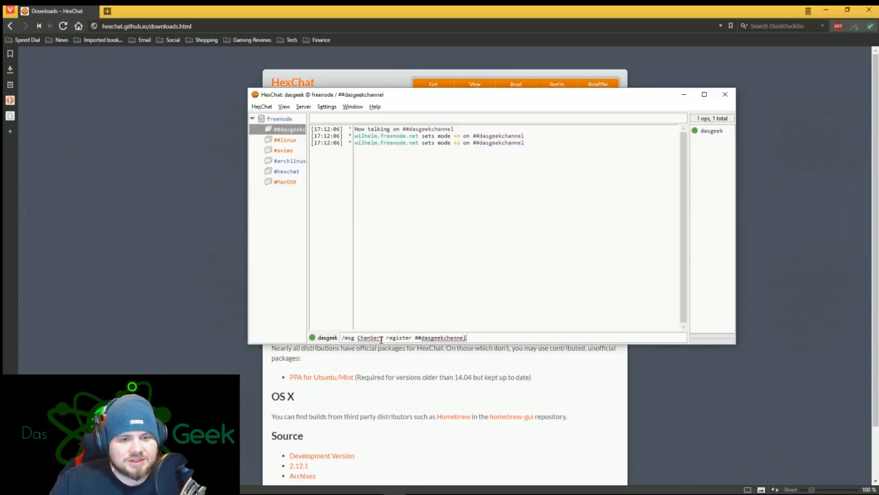
key(Return)
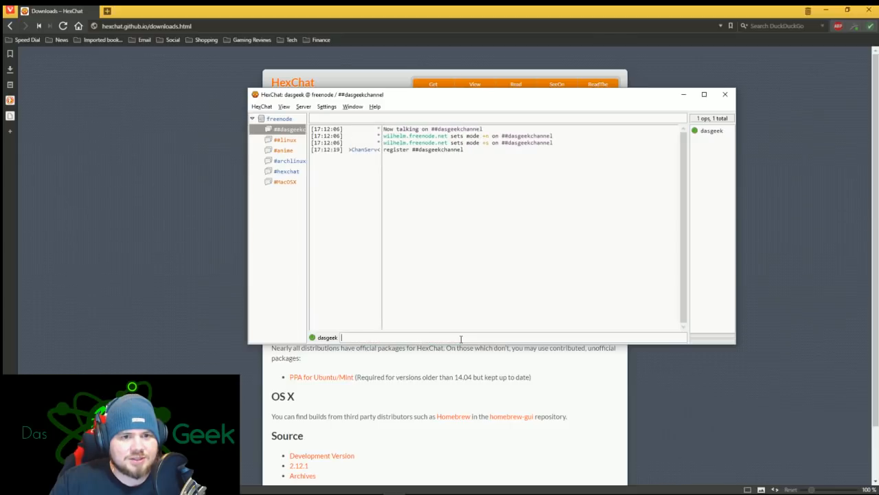
mouse_move(834, 206)
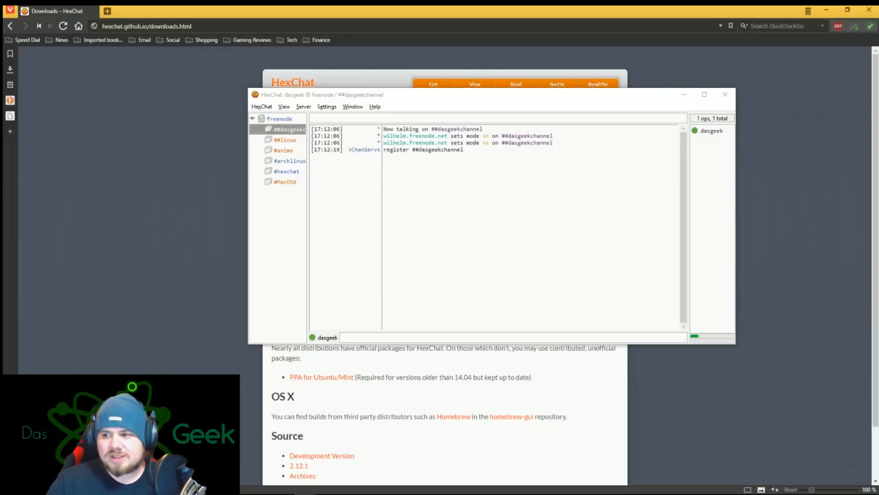
Paste '/msg ChanServ op ##dasgeekchannel' into the input box, leaving it unsent
right_click(385, 337)
text(/msg ChanServ op ##dasgeekchannel)
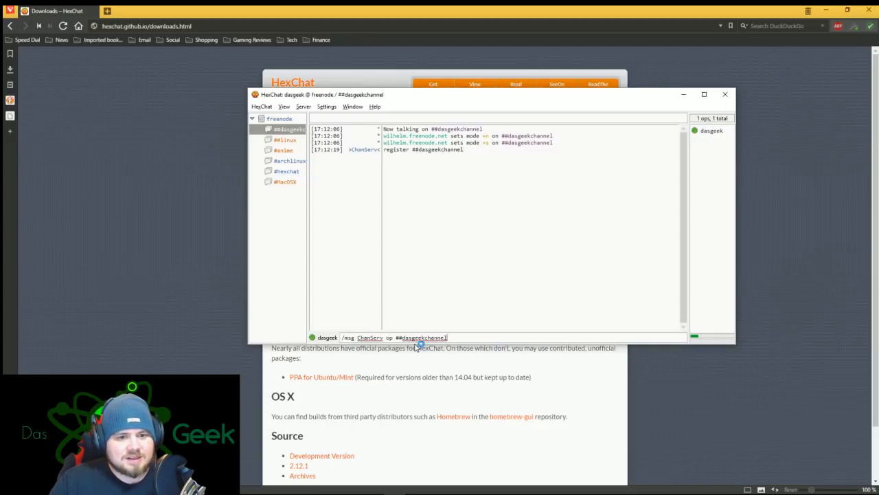
mouse_move(459, 309)
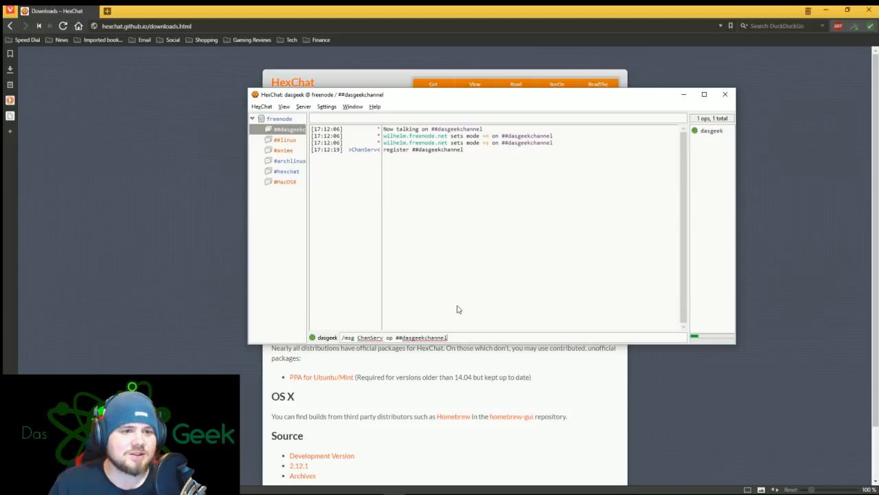
click(286, 160)
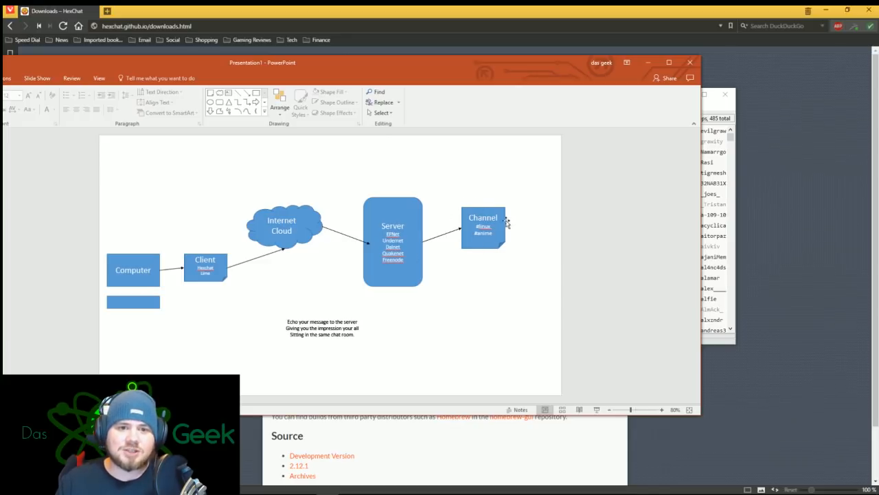
mouse_move(371, 216)
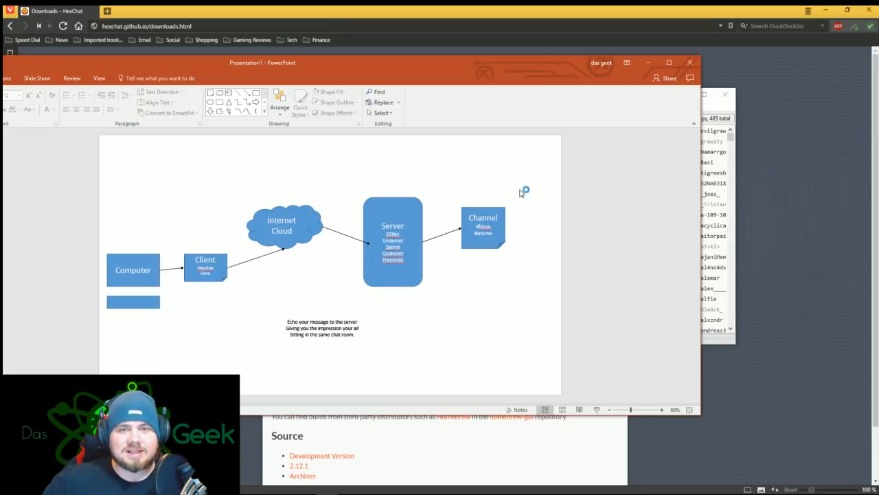
mouse_move(521, 193)
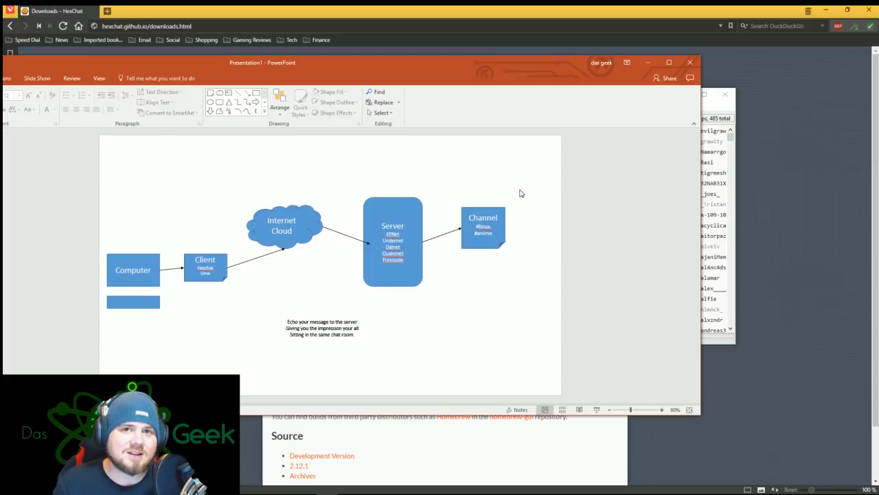
mouse_move(577, 184)
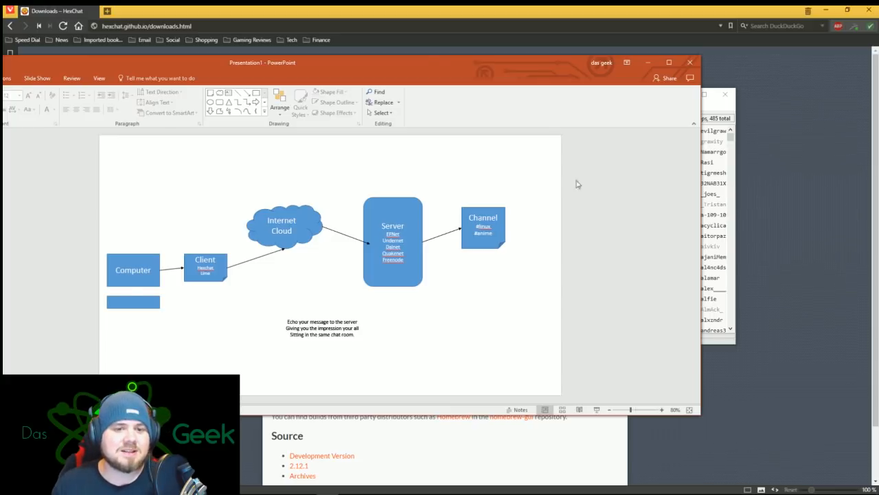